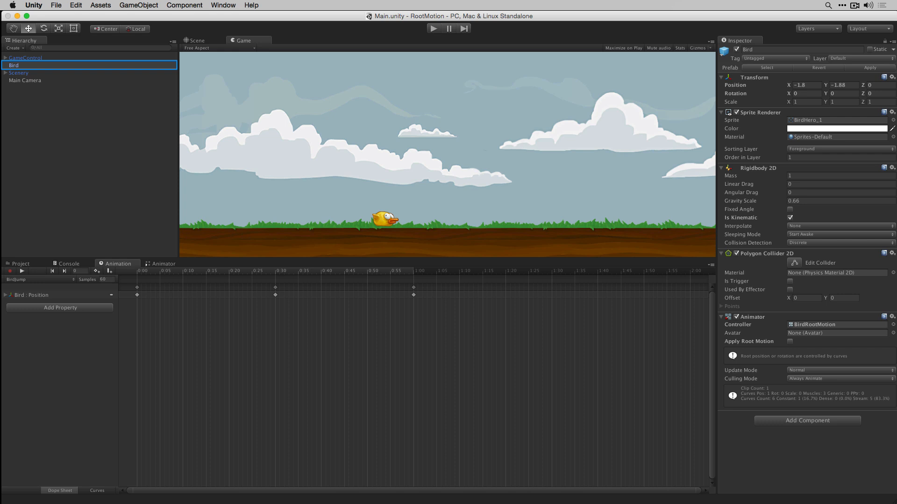
Step: Test-run the game to watch the bird before enabling root motion
click(433, 28)
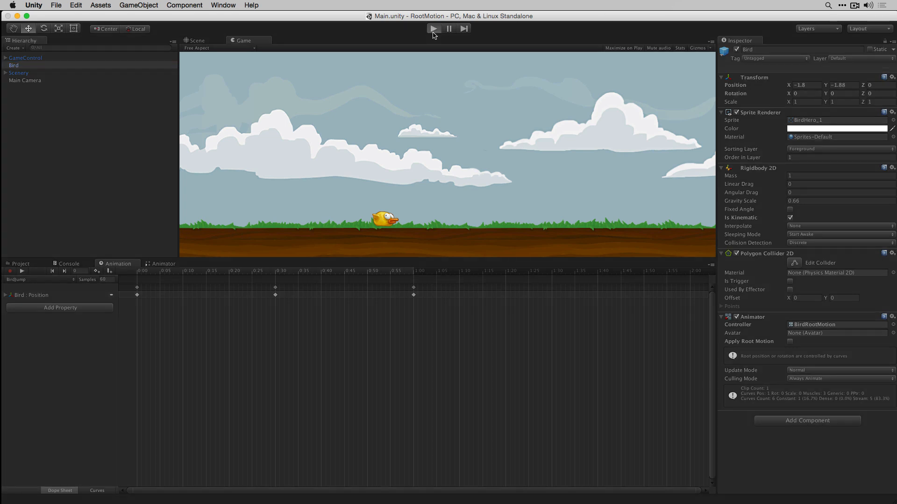
click(432, 28)
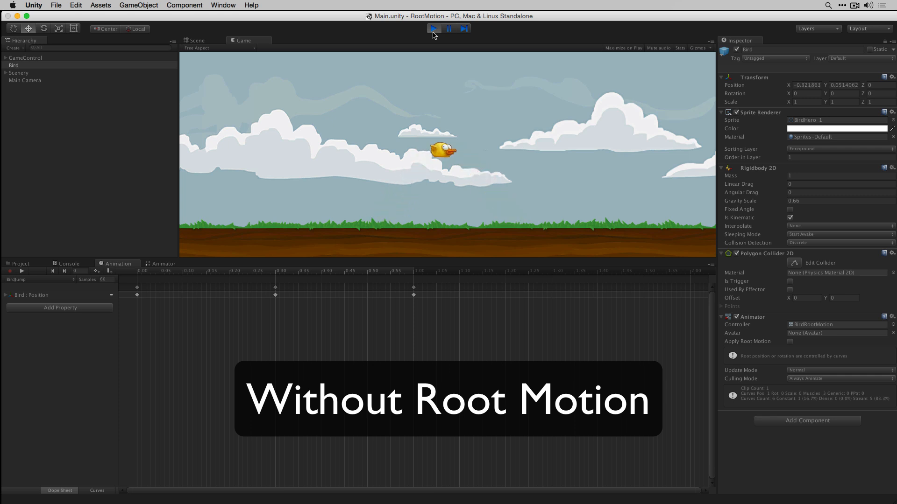
click(433, 28)
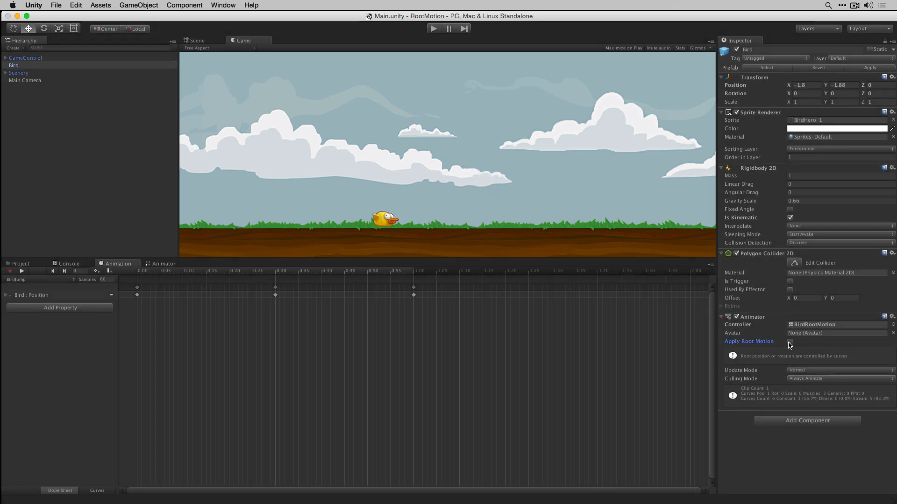
Step: Enable Apply Root Motion on the Bird's Animator and test-run the scene twice
click(790, 341)
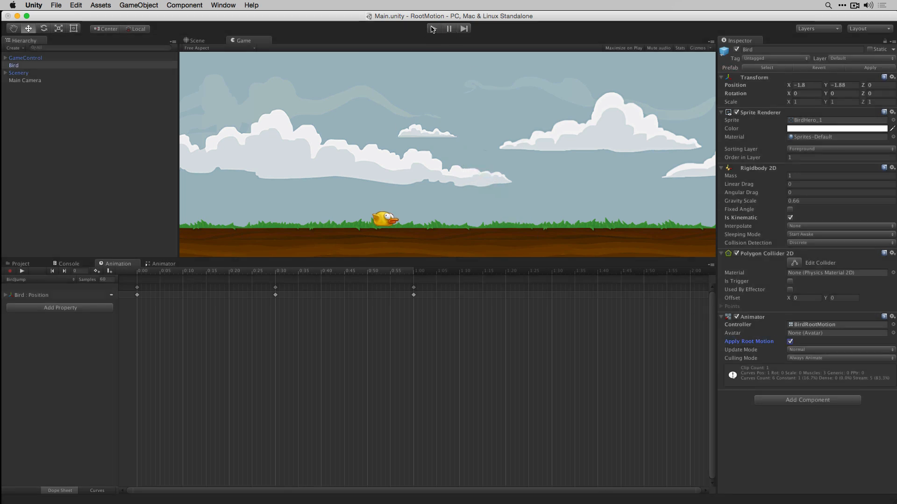
click(433, 28)
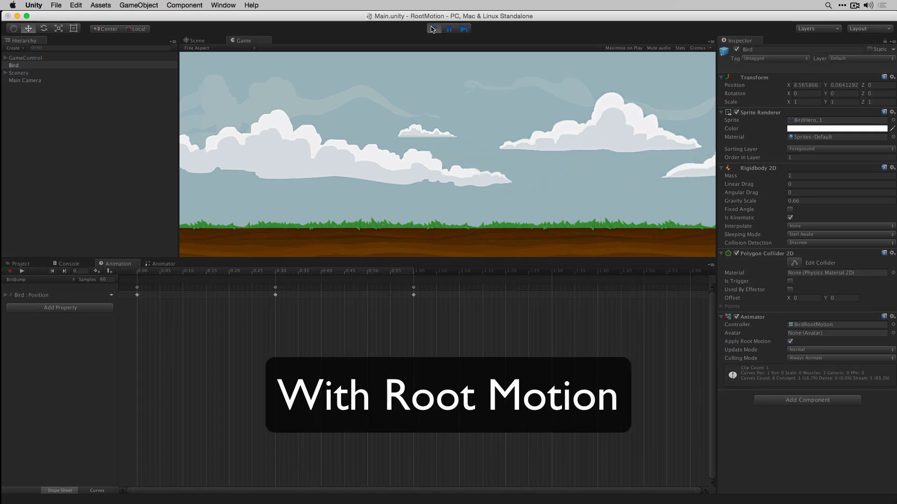
click(434, 28)
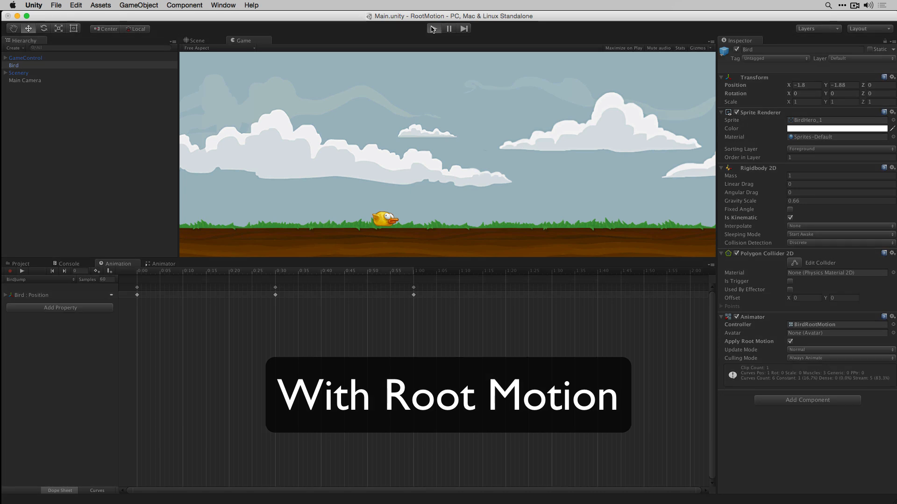
click(432, 28)
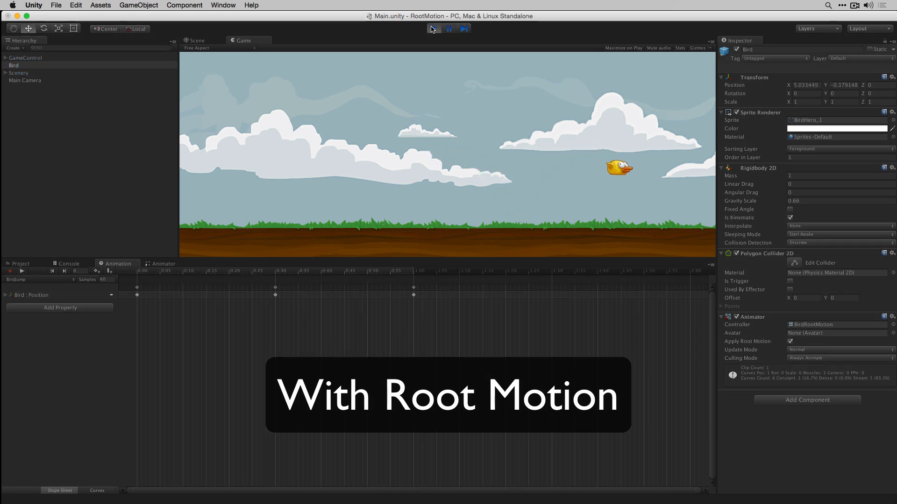
click(434, 29)
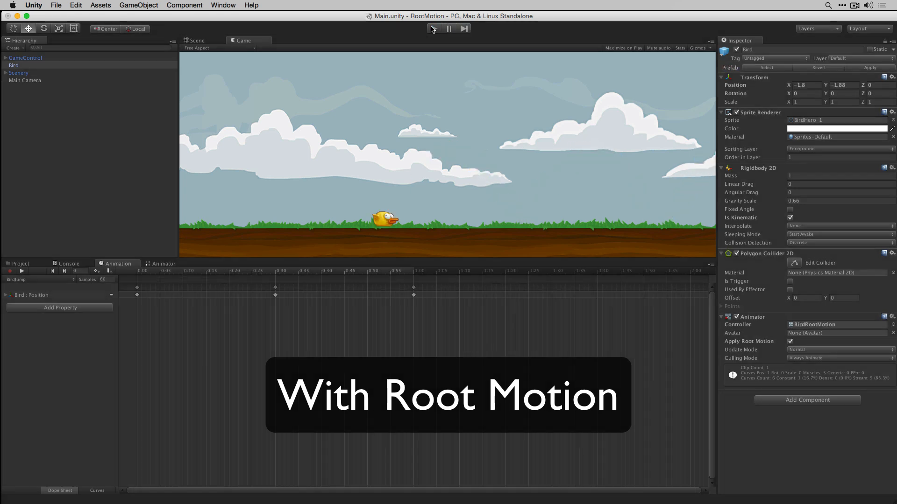
Step: Play the BirdJump clip in the Animation window's preview
click(433, 29)
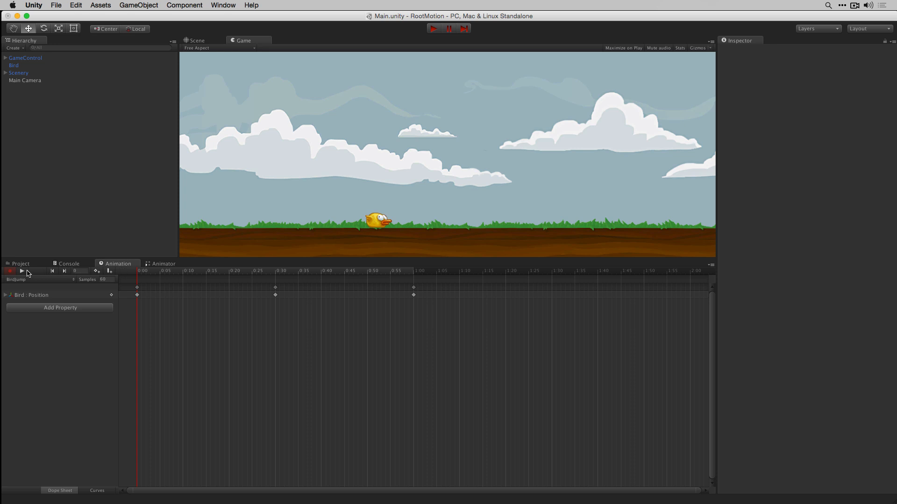
click(21, 271)
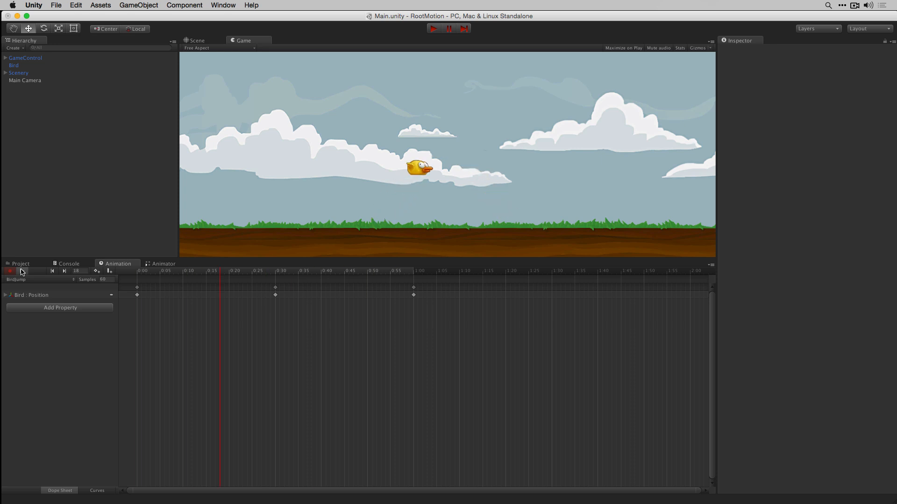
click(9, 271)
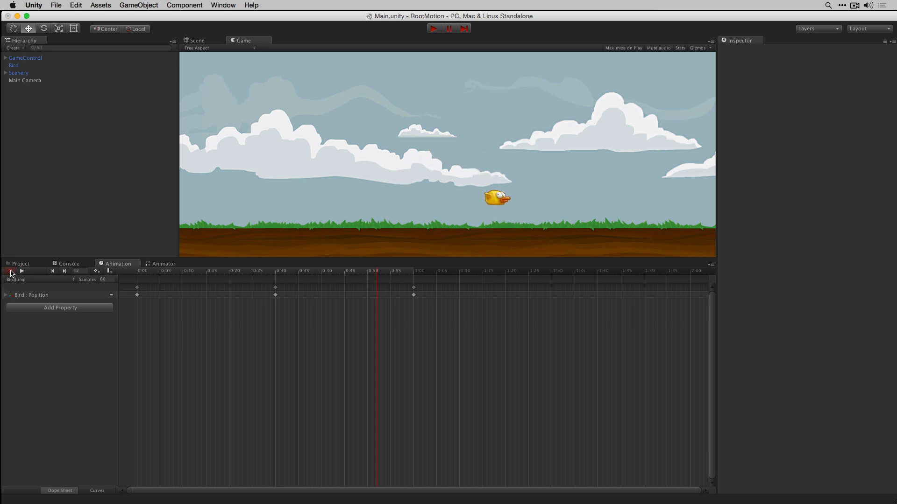
Step: Exit preview, select the BirdJump clip, and run Generate Root Motion Curves
click(20, 263)
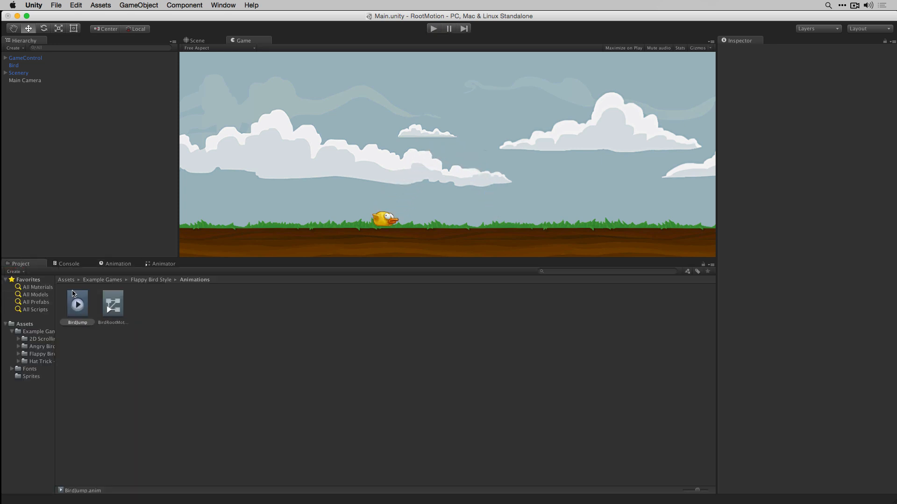
click(77, 303)
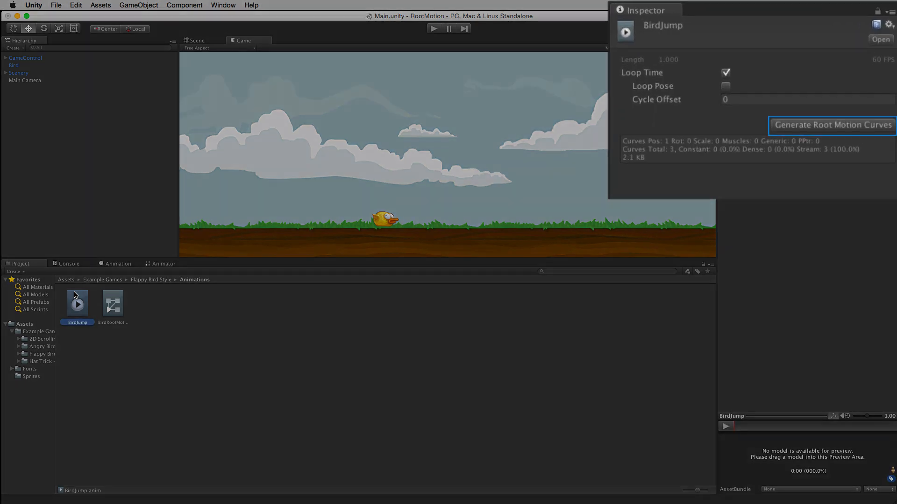
mouse_move(272, 264)
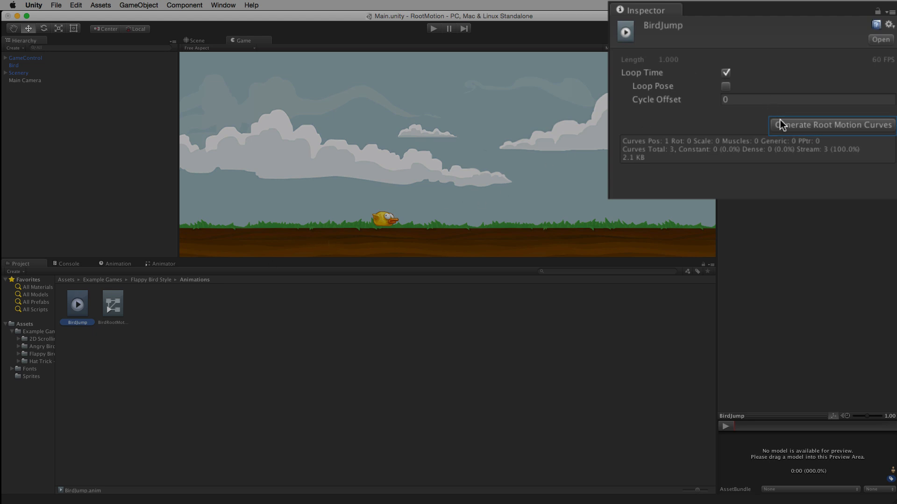
click(835, 125)
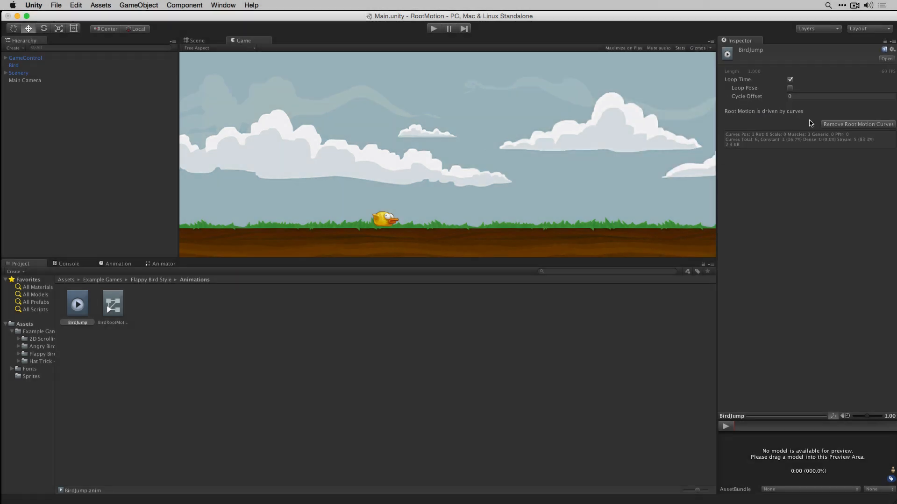
mouse_move(760, 117)
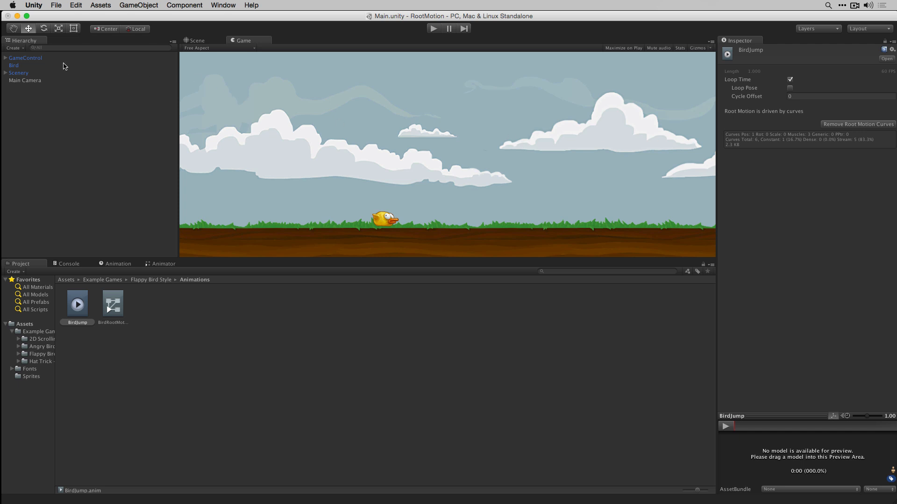
Step: Select Bird in the Hierarchy and tick Apply Root Motion on its Animator
click(13, 66)
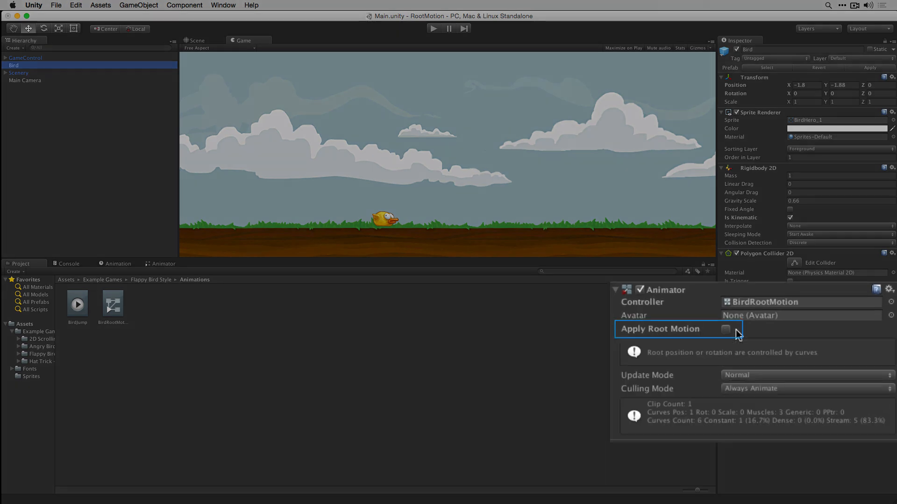
mouse_move(732, 334)
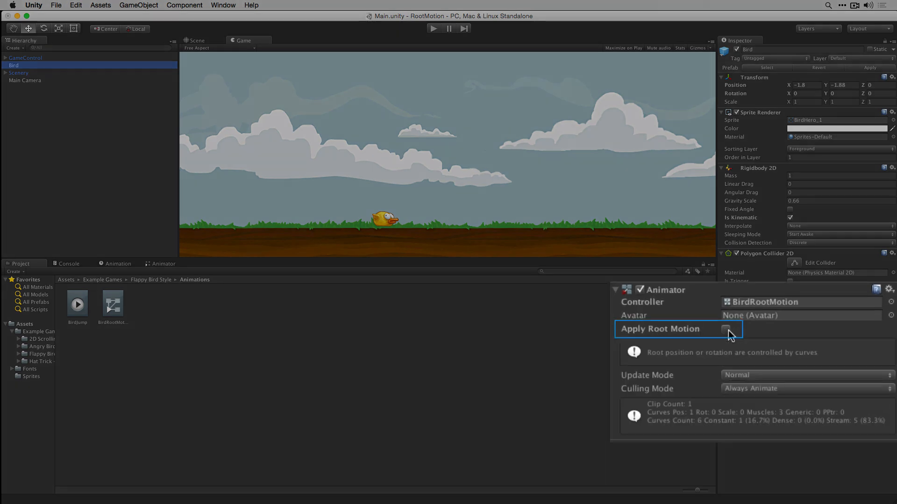
click(727, 328)
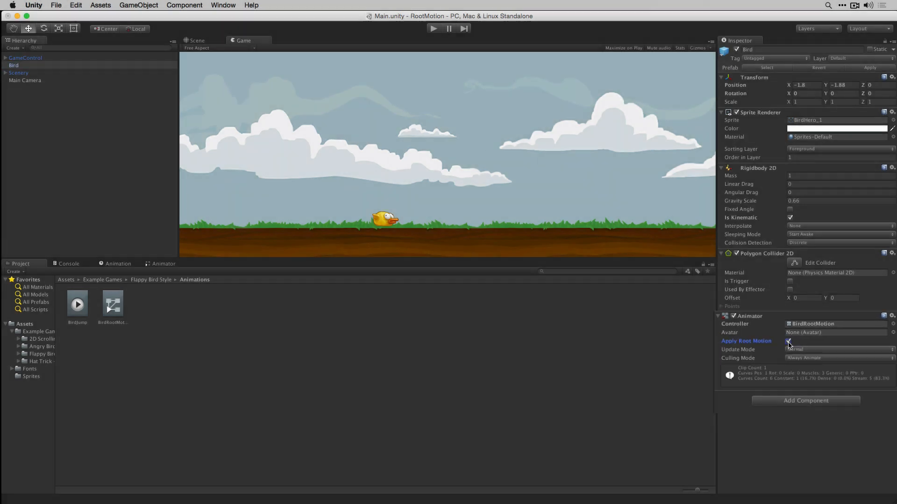
Step: Test-run the scene with curve-driven root motion, stop, then run it again
click(433, 28)
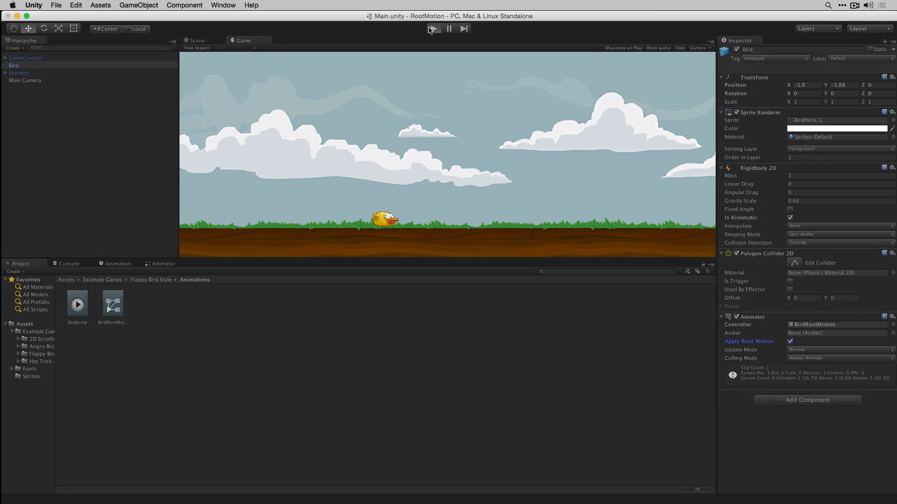
click(433, 29)
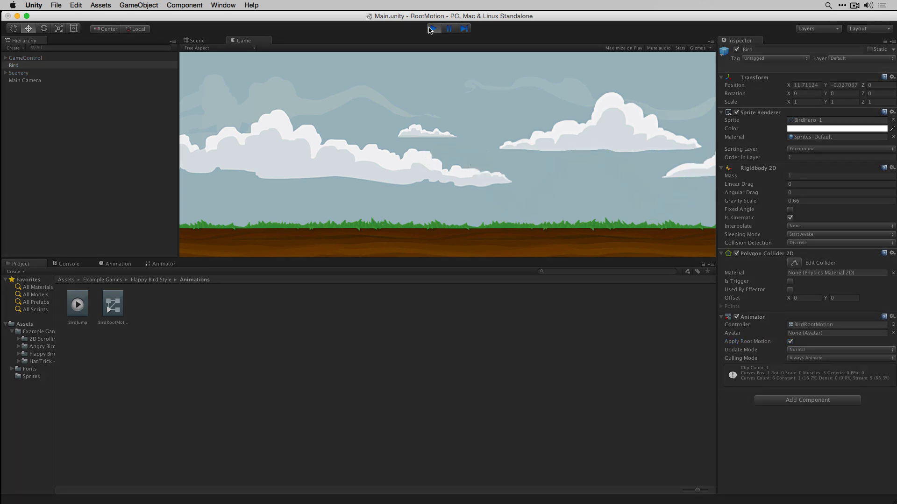
click(432, 28)
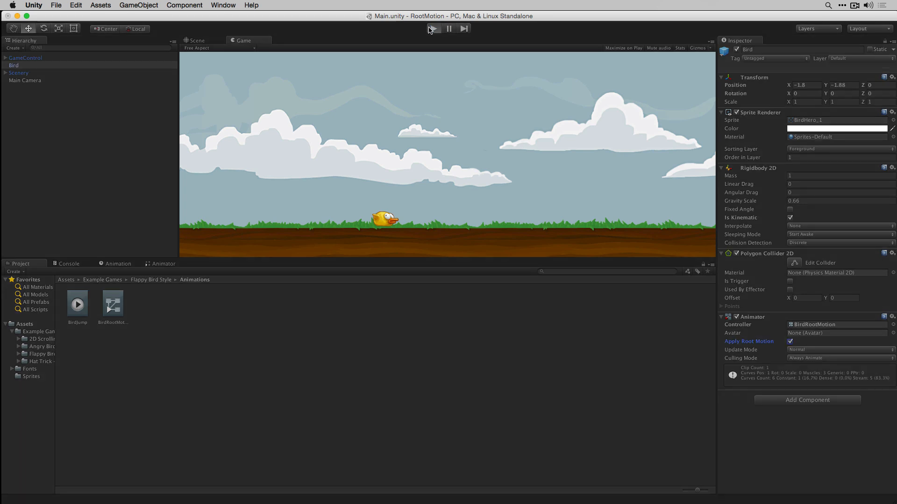
click(431, 28)
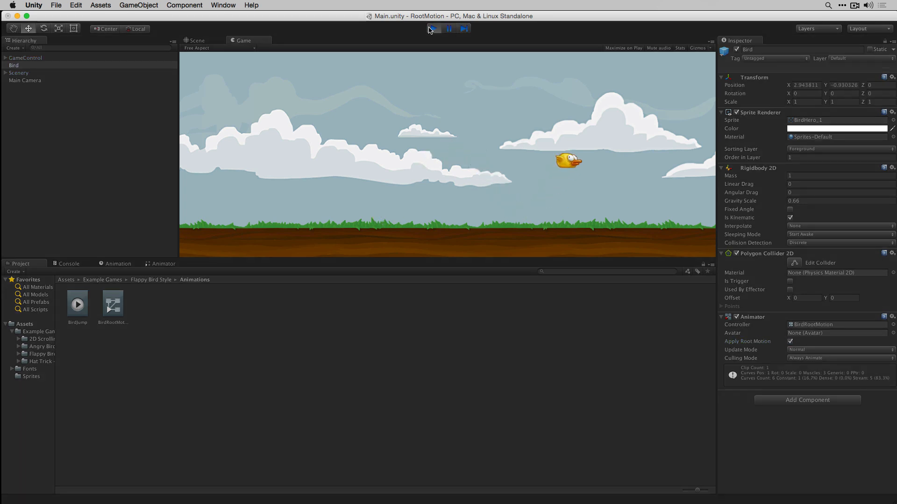